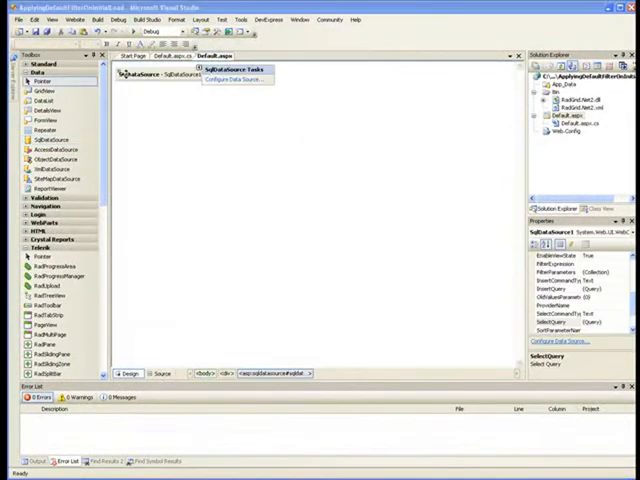
# Configure SqlDataSource with NorthwindConnectionString and the Customers table
pyautogui.click(232, 80)
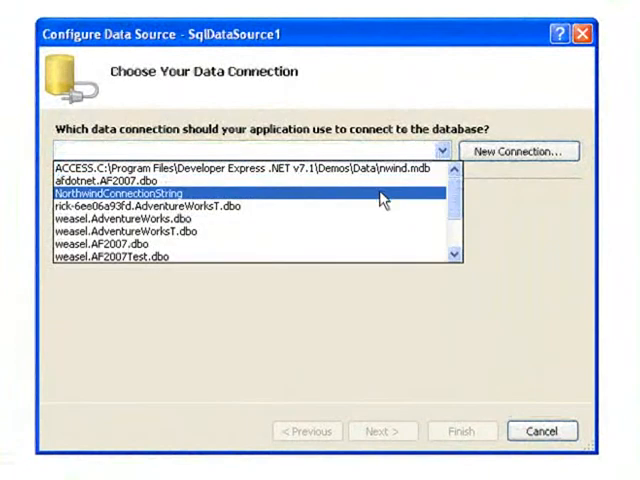
pyautogui.click(516, 150)
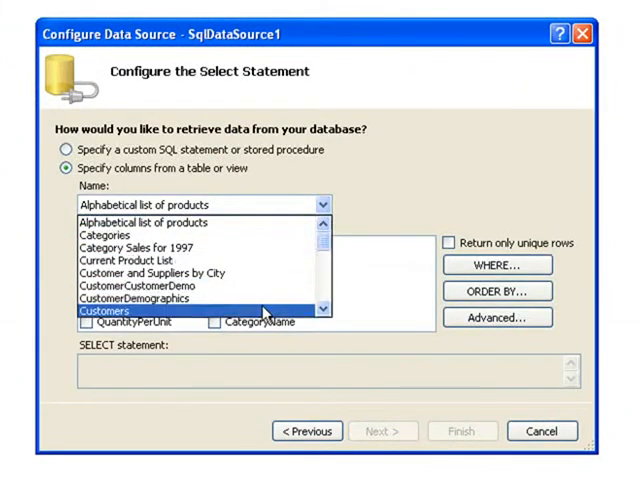
pyautogui.click(104, 310)
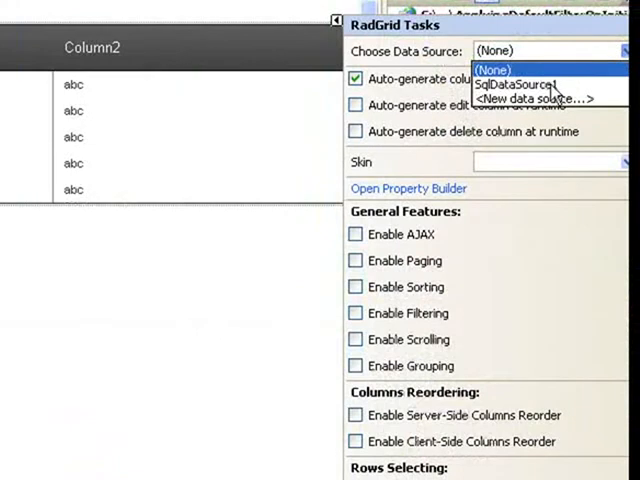
# Bind RadGrid to SqlDataSource1 with Enable Paging and Enable Filtering checked
pyautogui.click(516, 84)
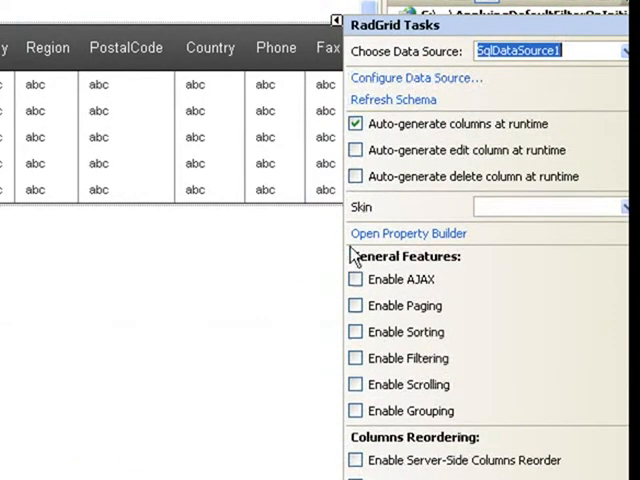
pyautogui.click(356, 304)
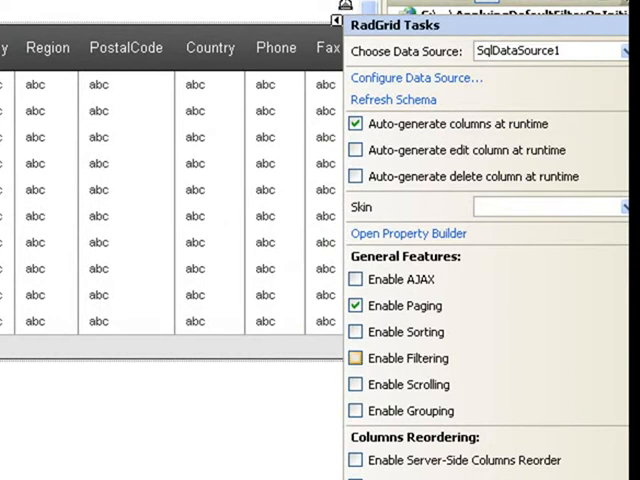
pyautogui.click(372, 358)
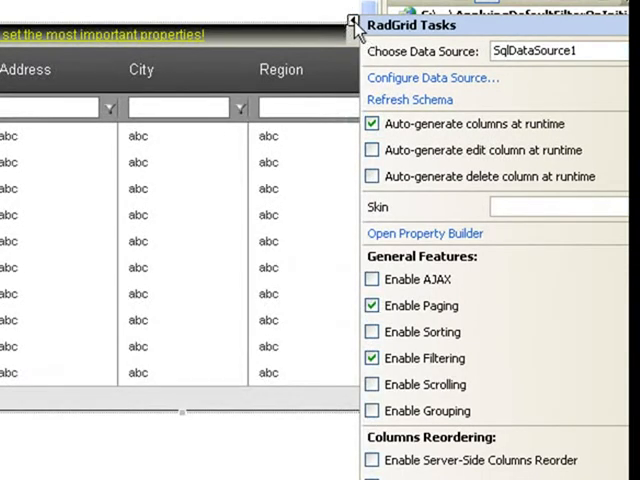
pyautogui.click(352, 20)
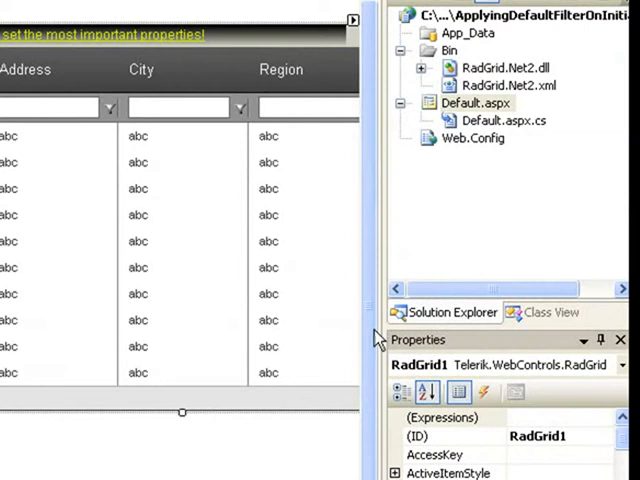
pyautogui.moveTo(378, 338)
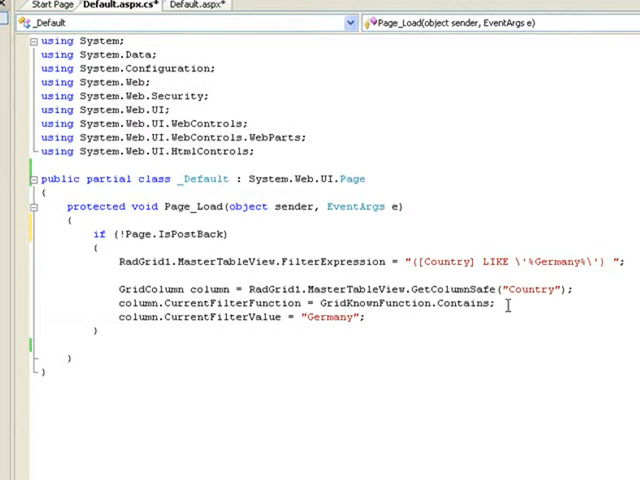
pyautogui.moveTo(416, 312)
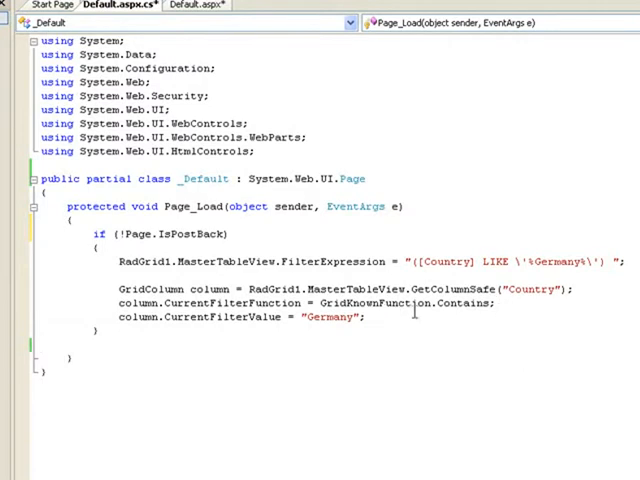
# Add Page_Load code setting Country LIKE 'Germany' filter expression with a Contains filter
pyautogui.doubleClick(462, 304)
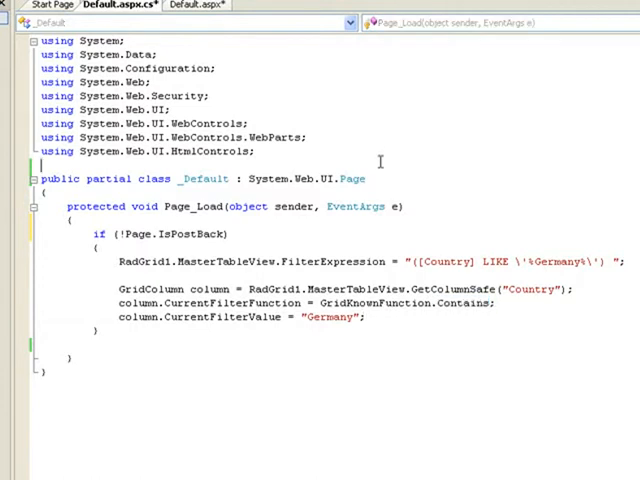
# Add a 'using Telerik.WebControls;' directive to Default.aspx.cs
pyautogui.write('us')
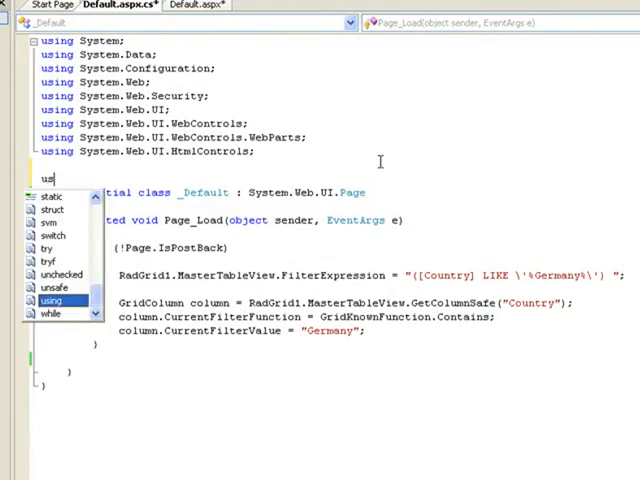
pyautogui.write('Teler')
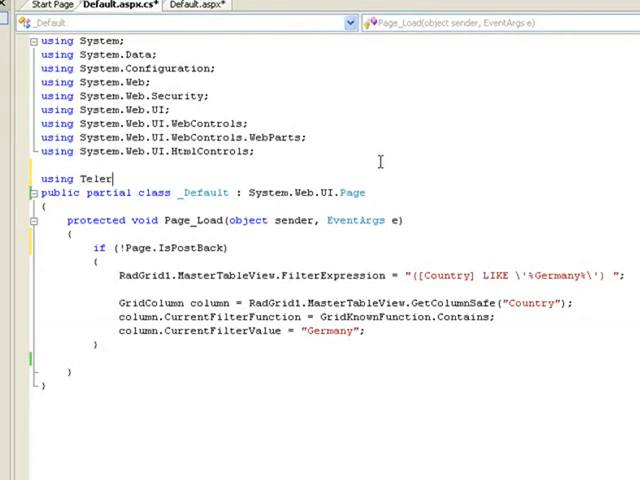
pyautogui.write('ik.WebControls')
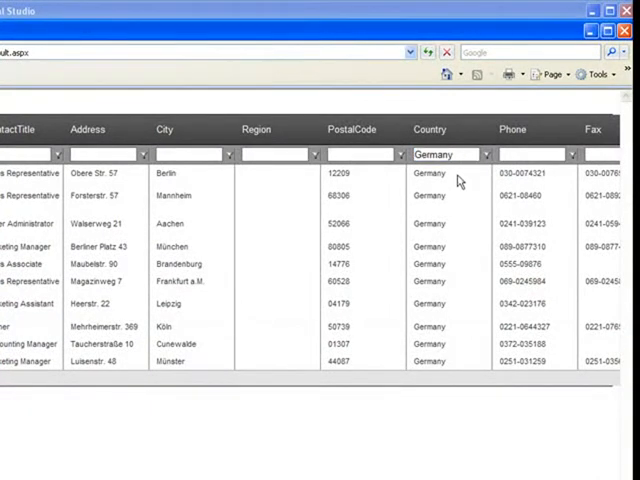
pyautogui.moveTo(460, 364)
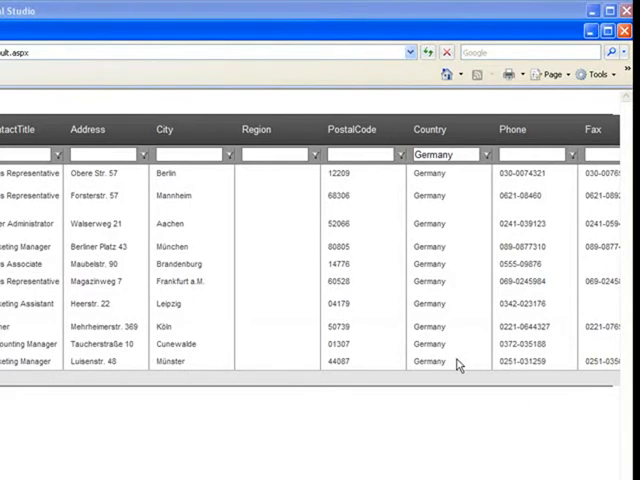
# Replace the Germany text in the grid's Country filter box with A
pyautogui.doubleClick(436, 154)
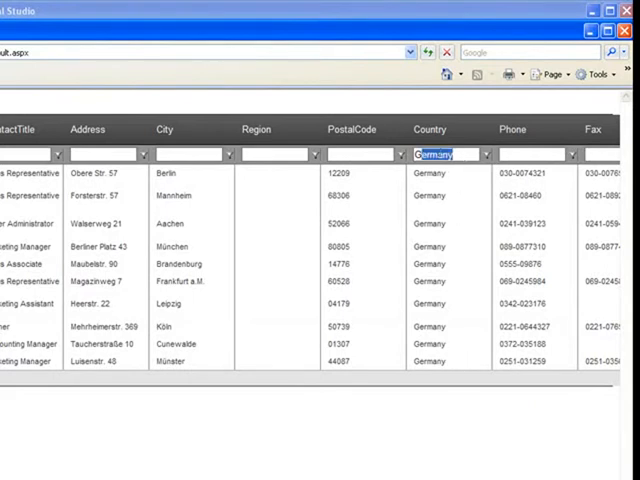
pyautogui.write('A')
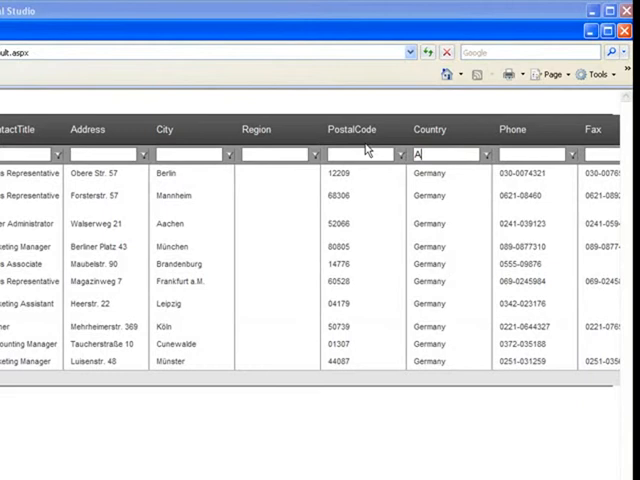
pyautogui.moveTo(484, 160)
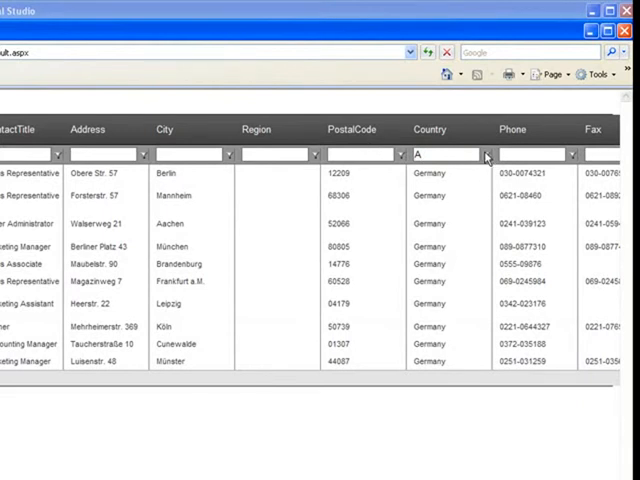
# Apply a Country filter function on 'A', leaving Argentina and Austria customers
pyautogui.click(484, 154)
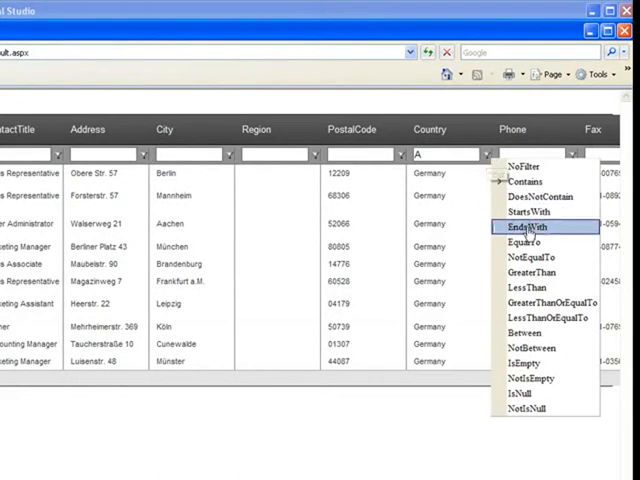
pyautogui.click(528, 226)
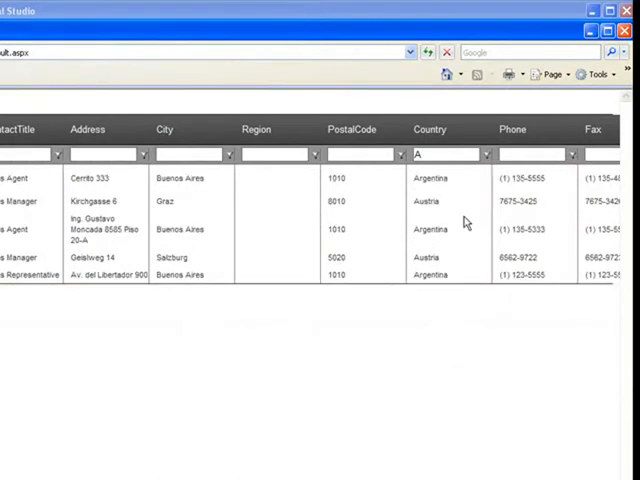
pyautogui.moveTo(470, 270)
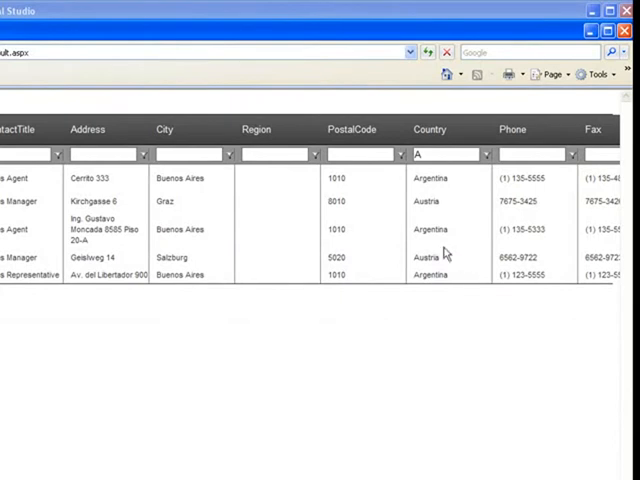
pyautogui.moveTo(420, 244)
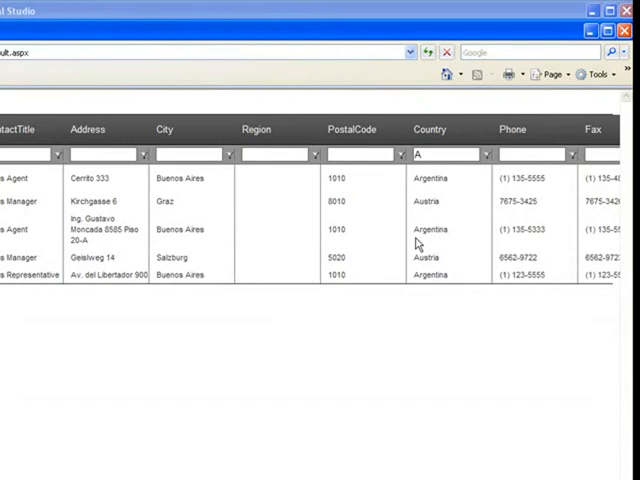